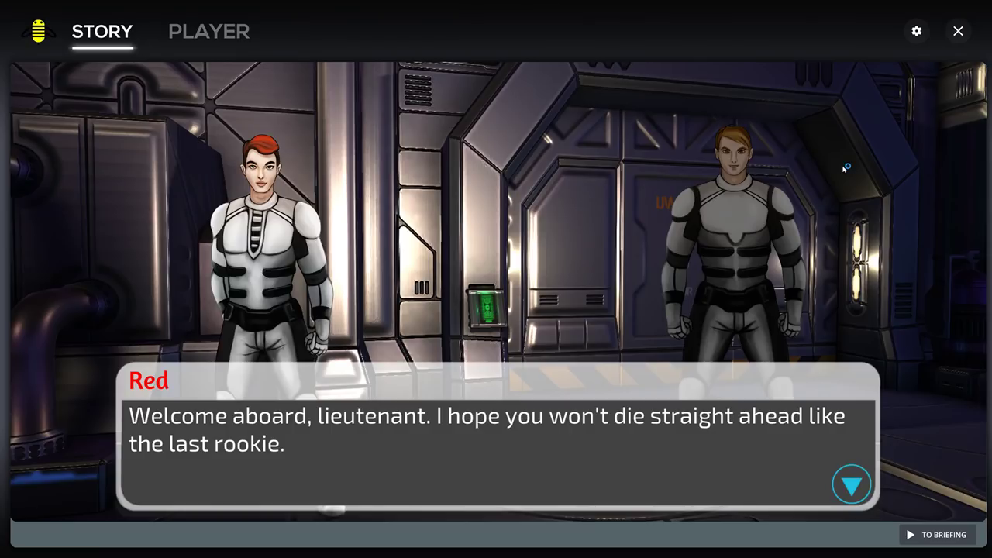
mouse_move(843, 169)
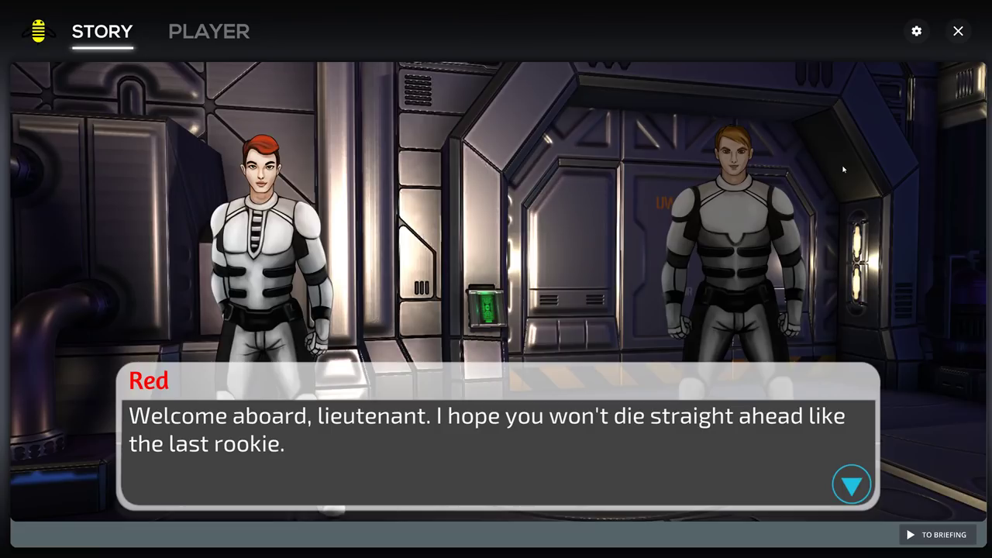
mouse_move(638, 278)
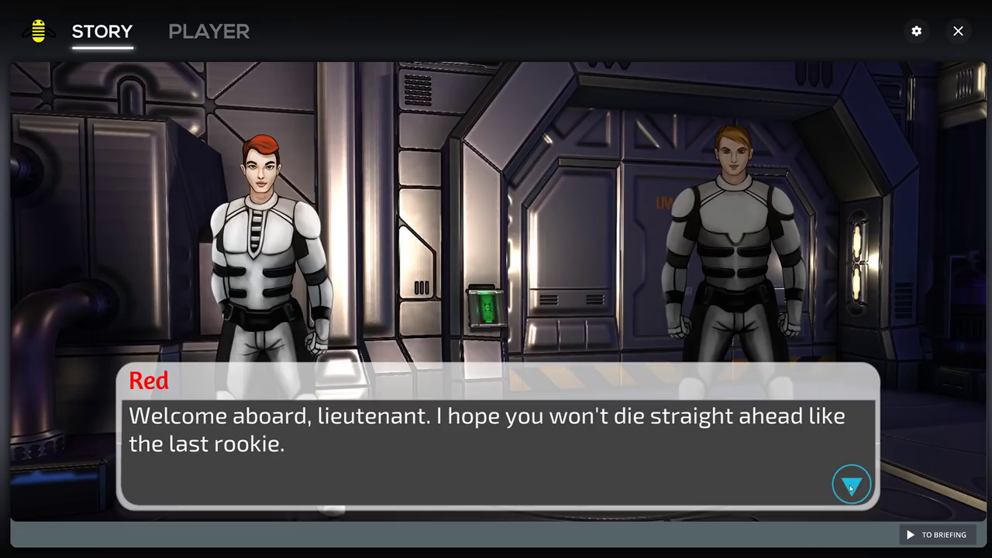
Advance through Red and Tyler's hangar dialogue until both pilots leave the corridor.
click(851, 483)
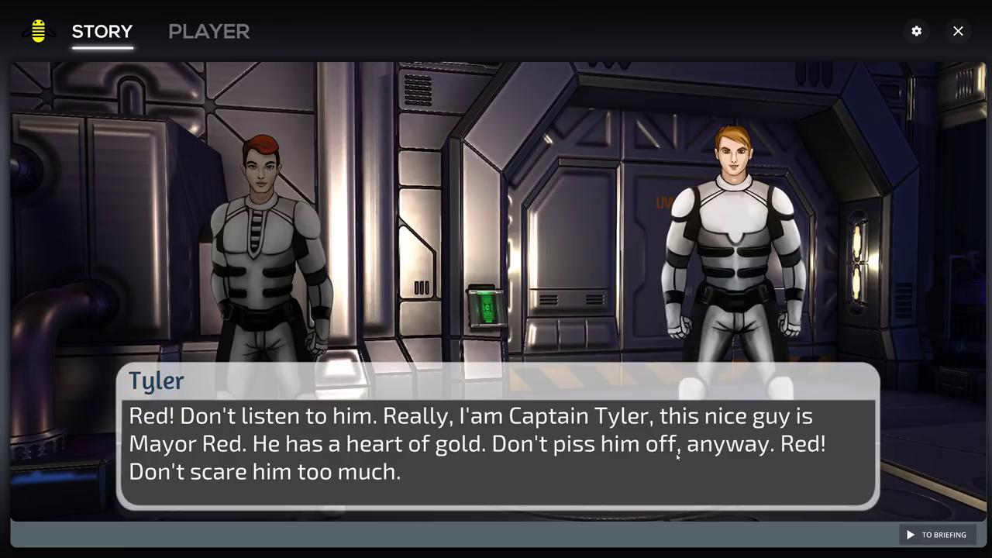
click(496, 441)
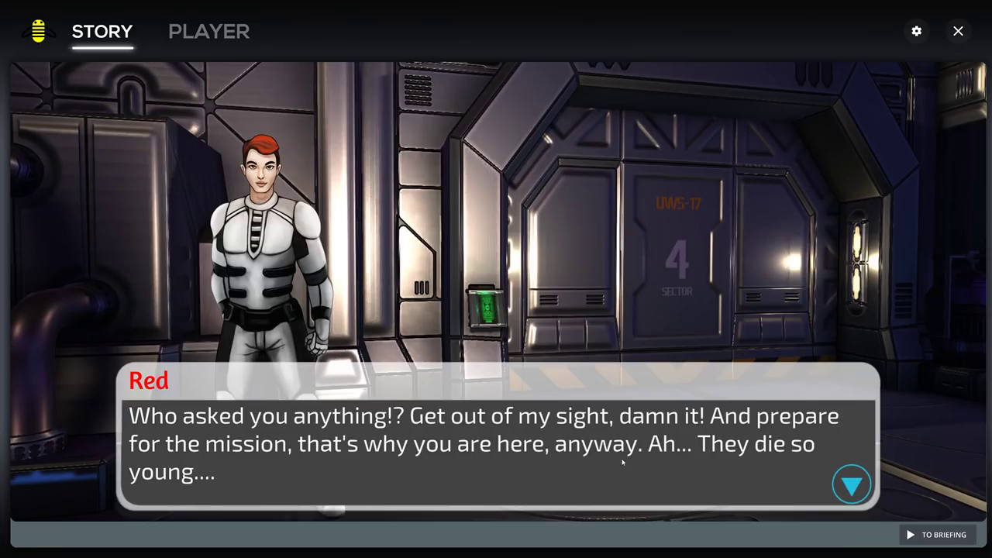
click(850, 484)
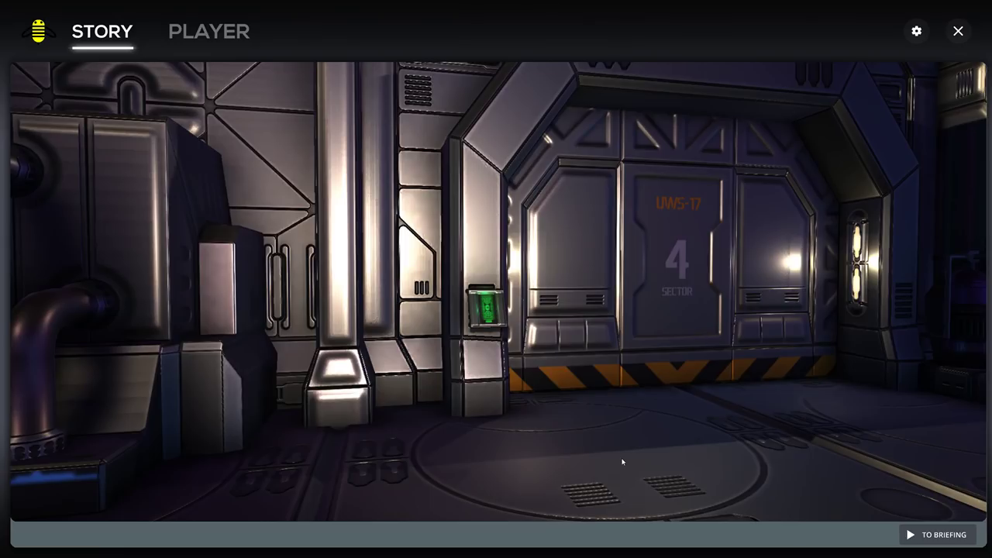
Check the PLAYER page, return to STORY, and bring up the First flight out briefing.
click(209, 31)
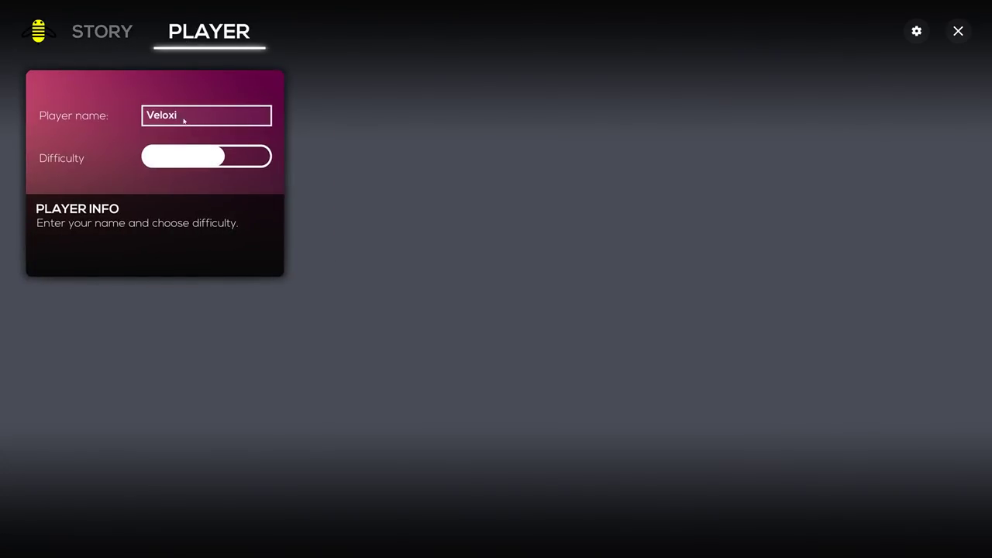
mouse_move(102, 31)
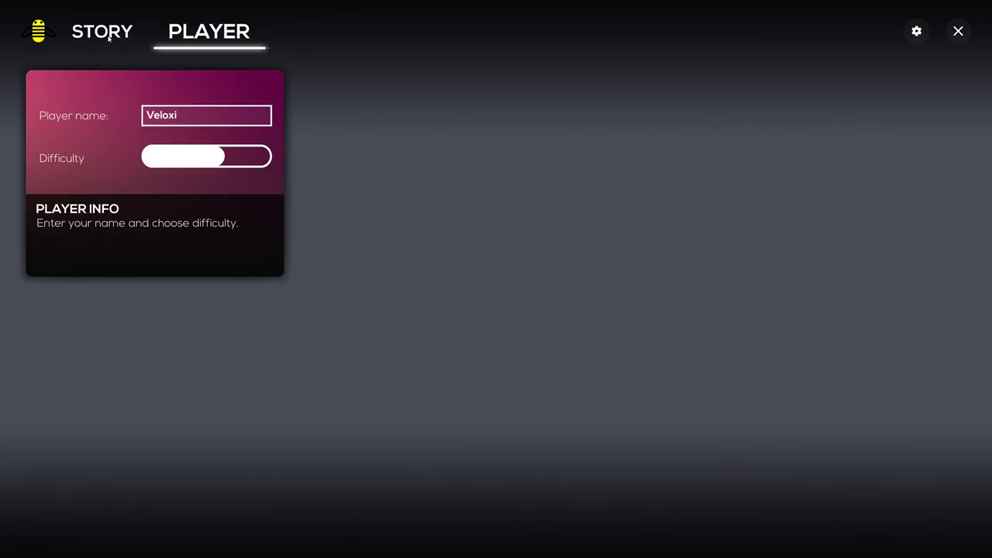
click(101, 31)
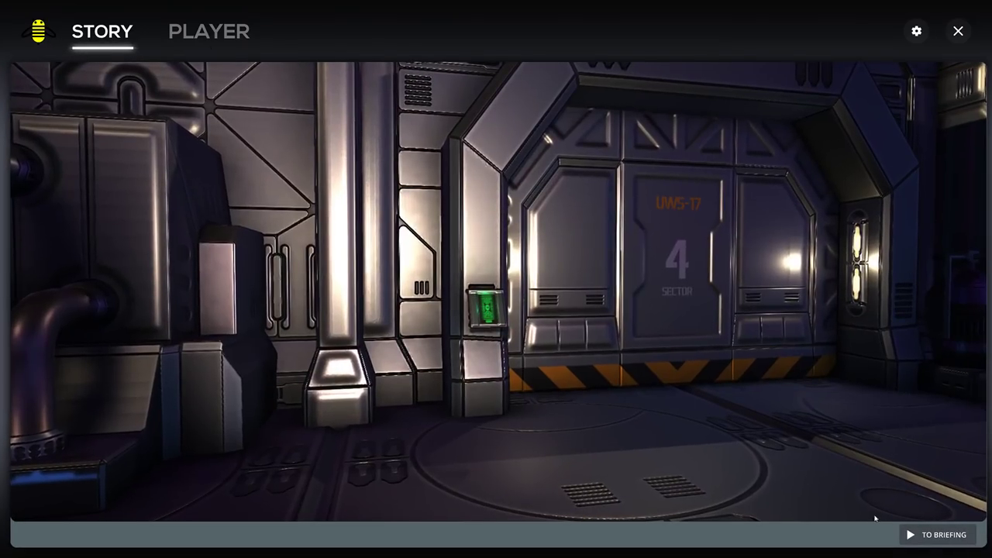
click(936, 535)
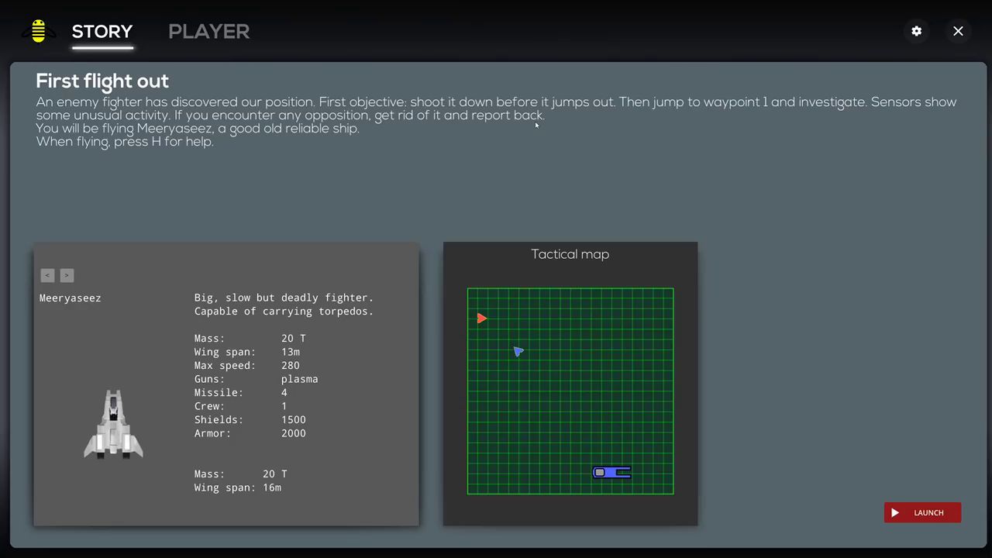
mouse_move(746, 111)
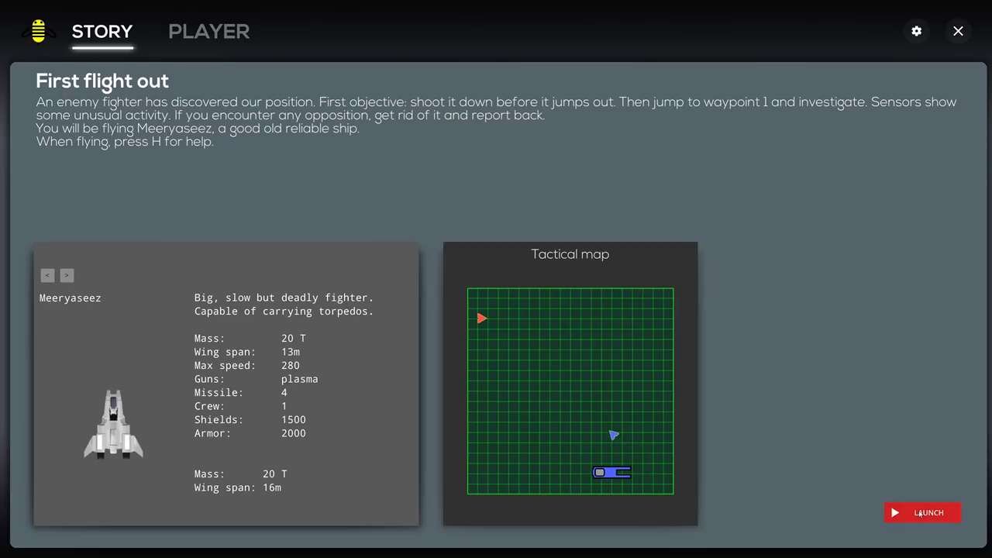
Launch First flight out and fly it through to the hangar dialogue.
click(922, 512)
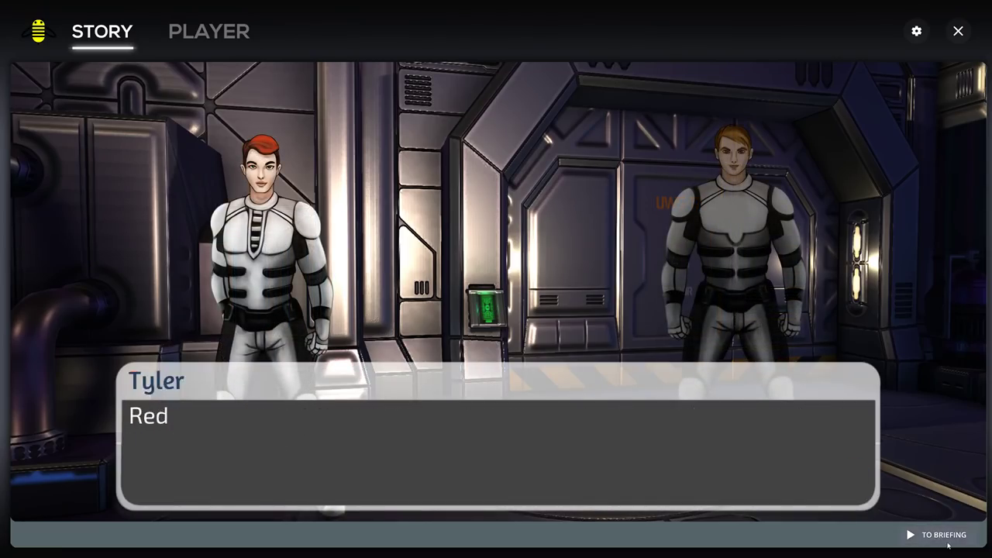
Relaunch First flight out, retry after failing, exit controls settings, and reach the briefing.
click(942, 535)
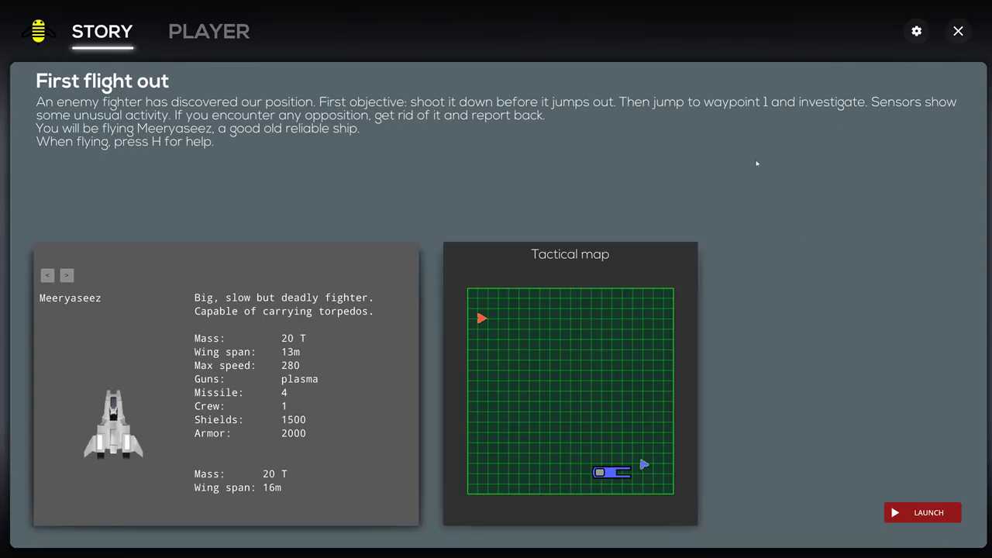
click(922, 512)
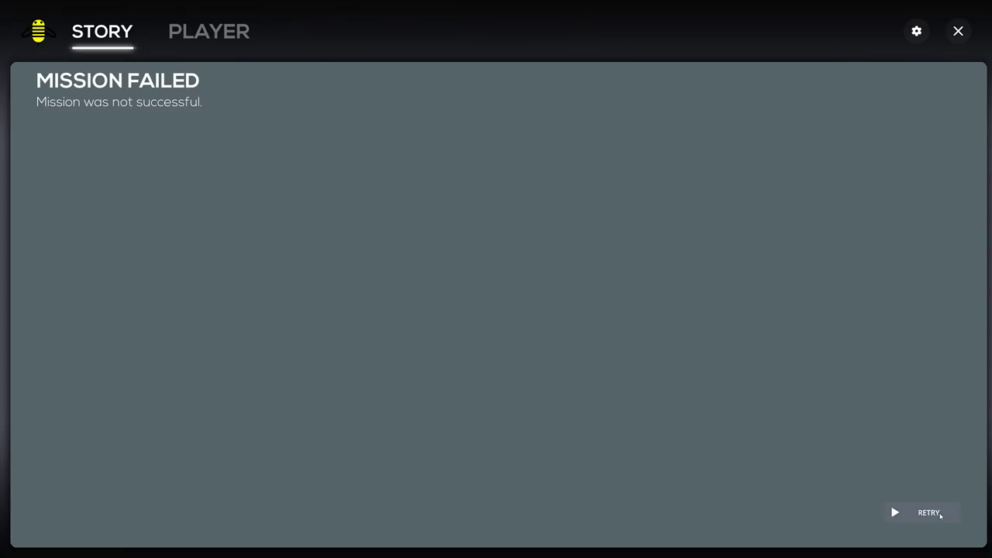
click(916, 31)
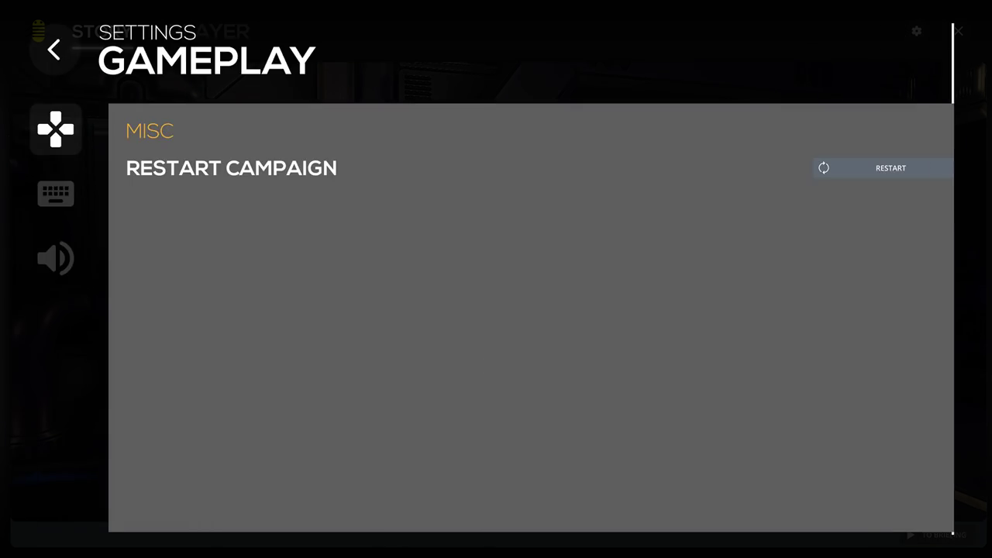
click(55, 194)
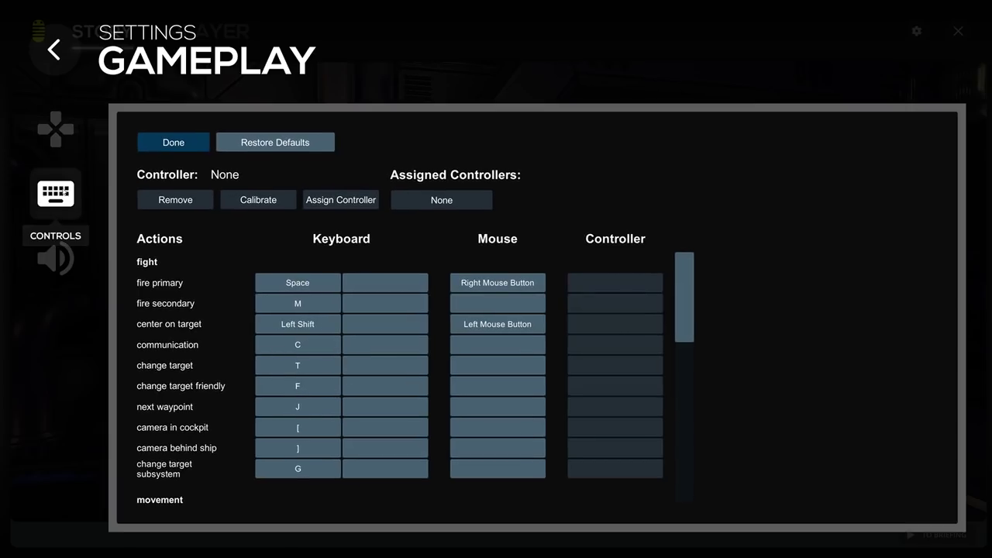
mouse_move(721, 204)
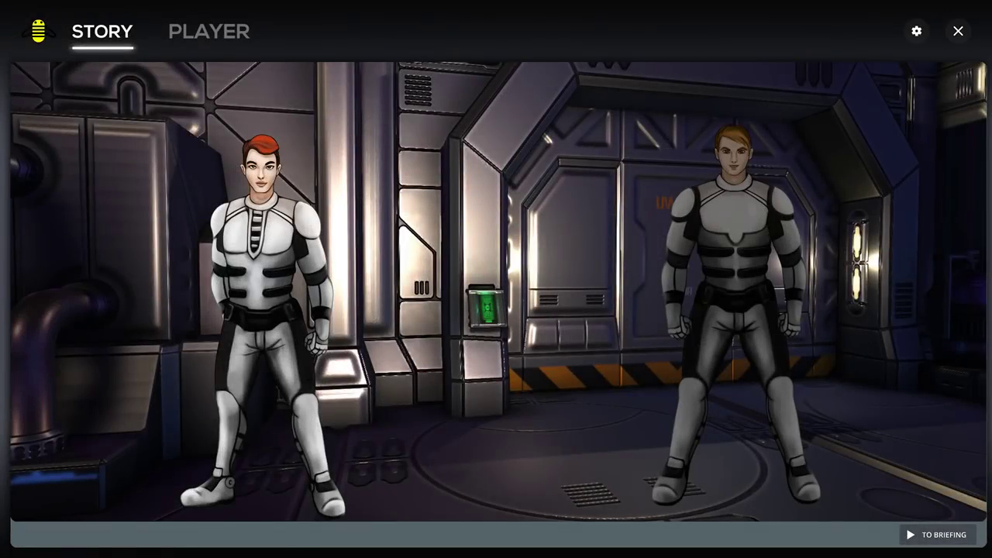
click(941, 535)
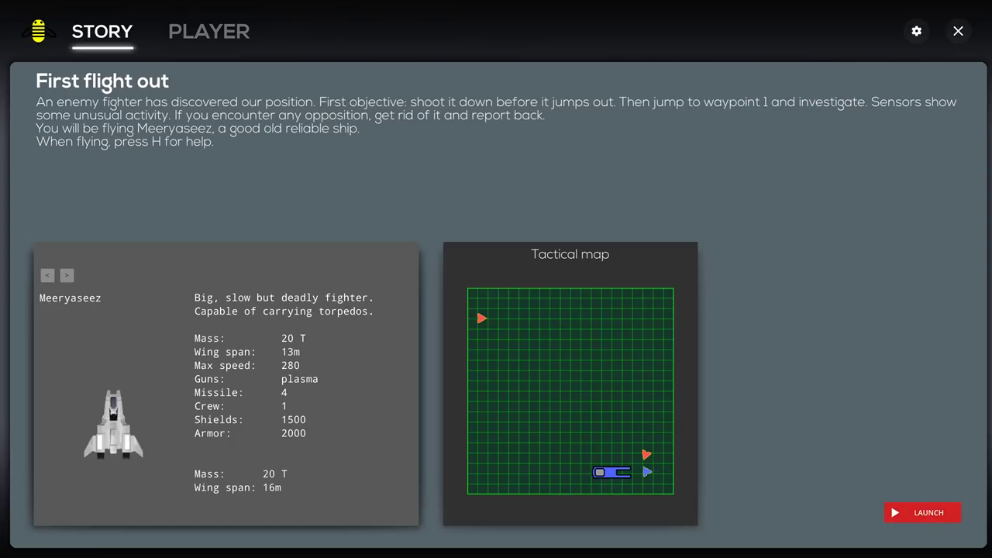
Launch the second First flight out attempt and fly until Mission Failed appears.
click(921, 512)
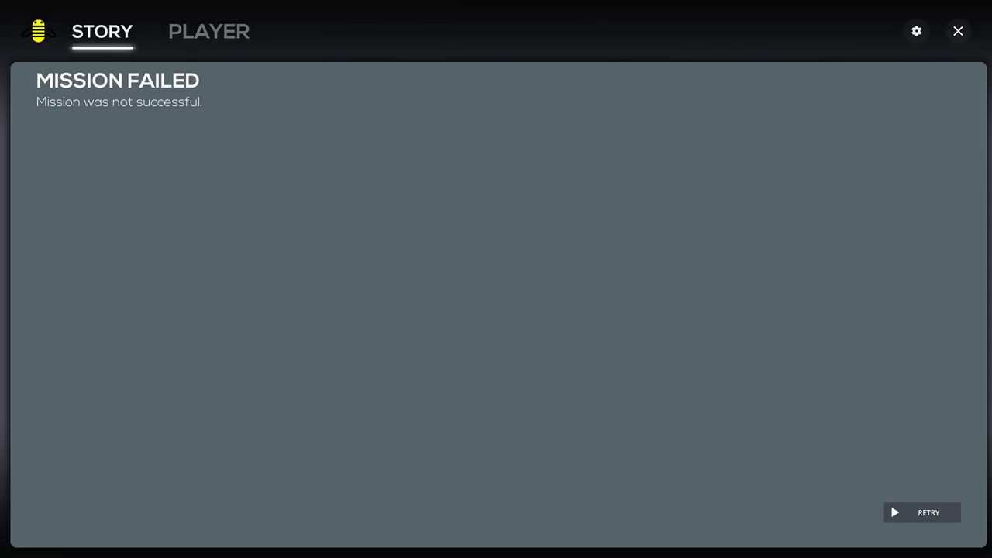
mouse_move(68, 110)
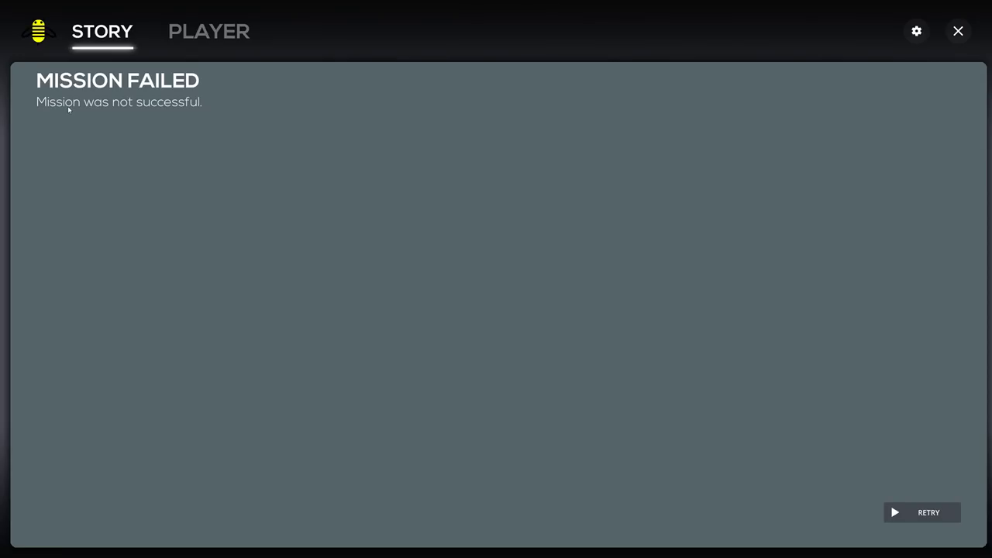
mouse_move(788, 39)
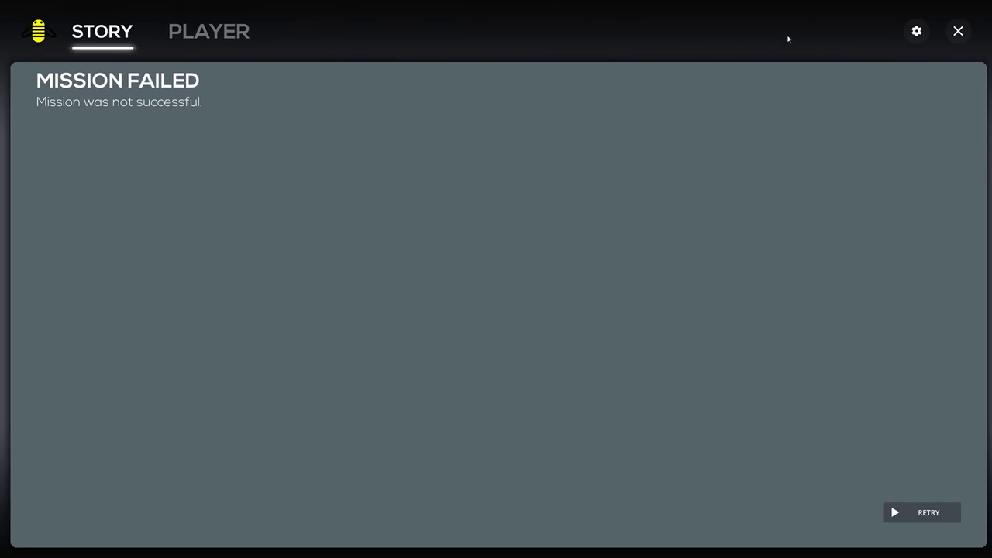
click(916, 31)
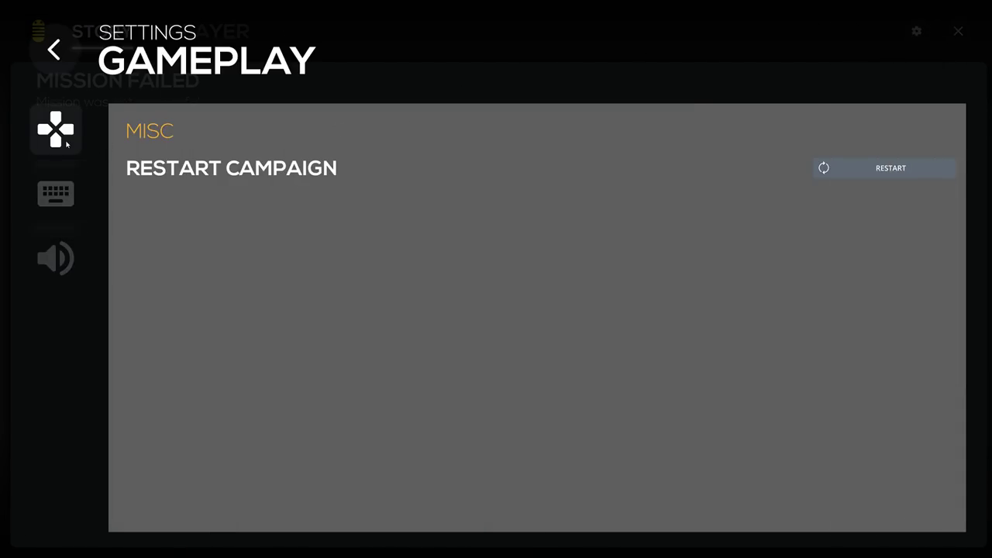
click(55, 193)
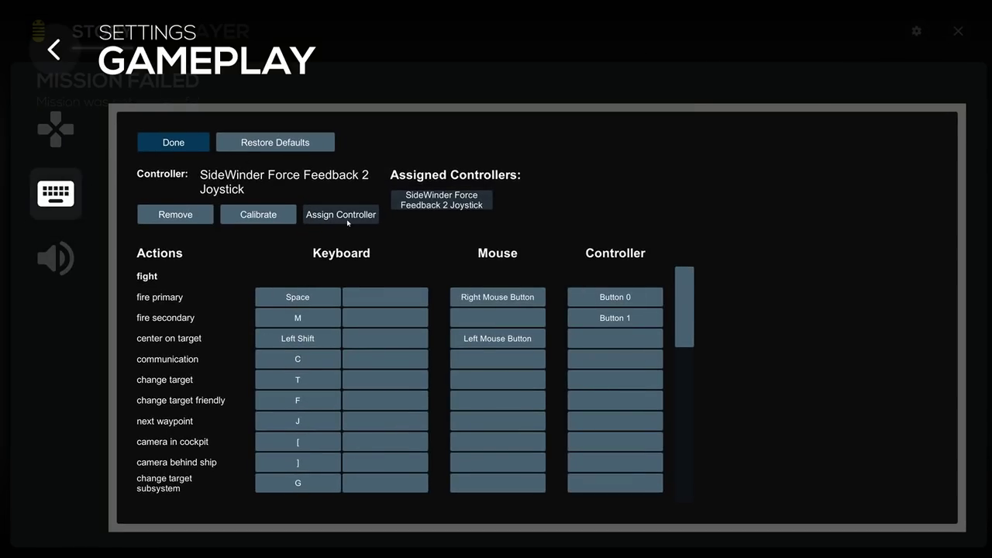
click(614, 297)
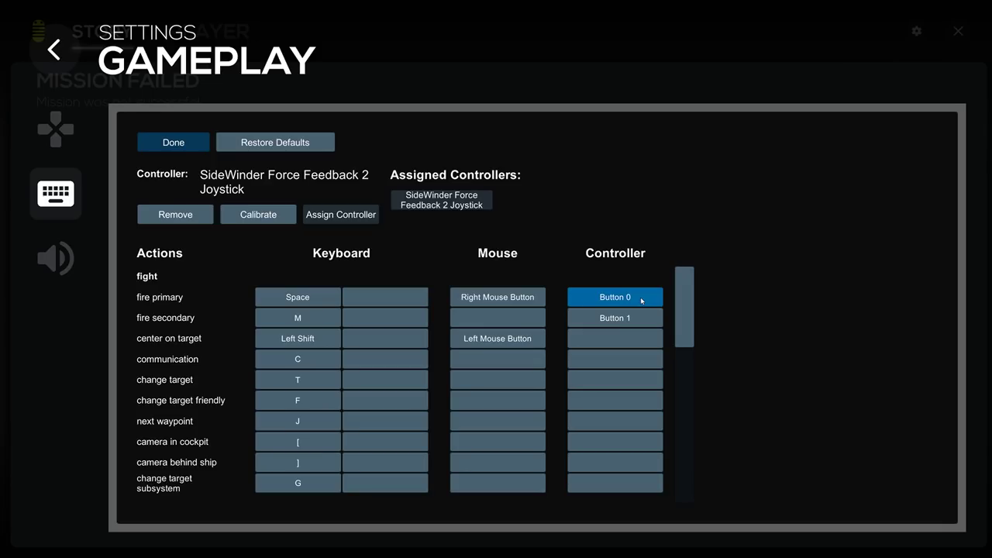
click(614, 297)
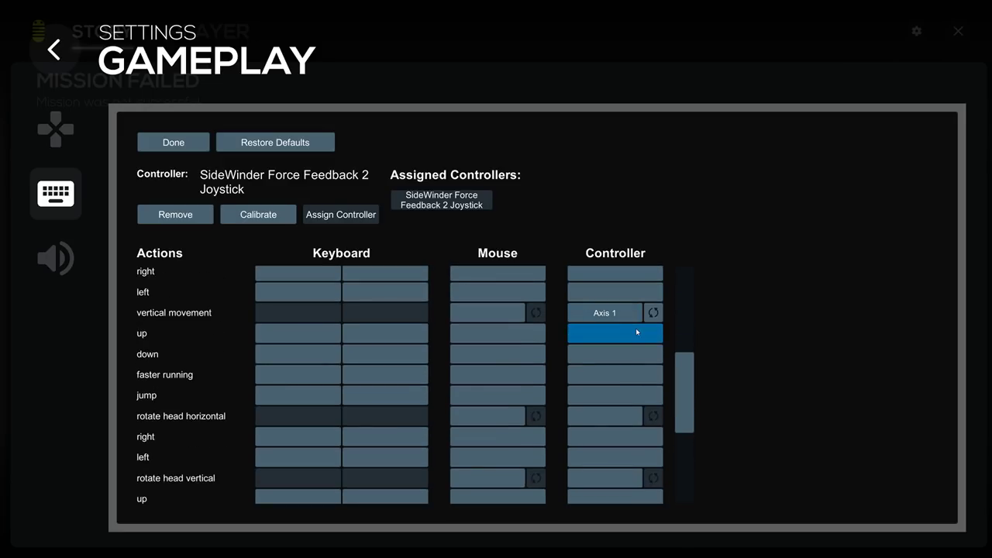
scroll(down, 3)
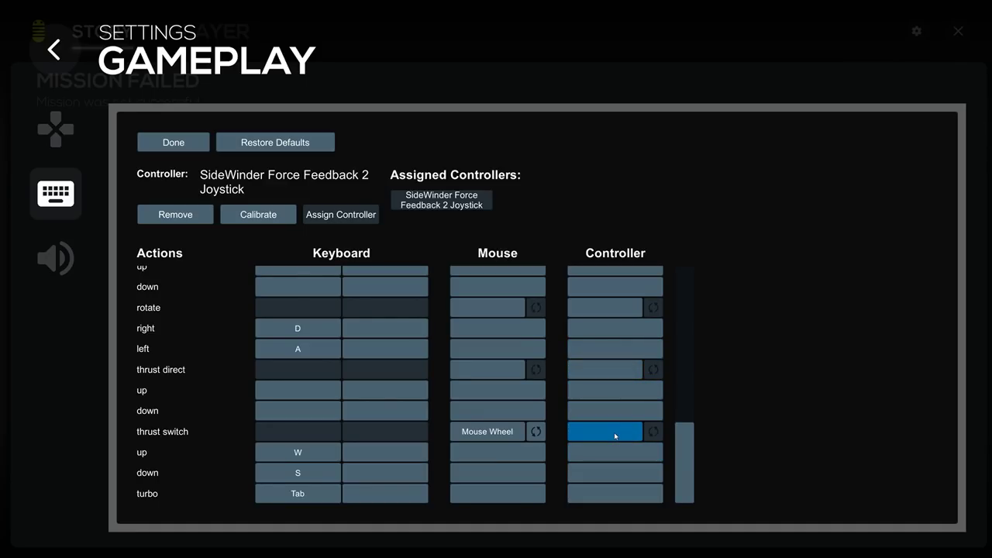
scroll(down, 3)
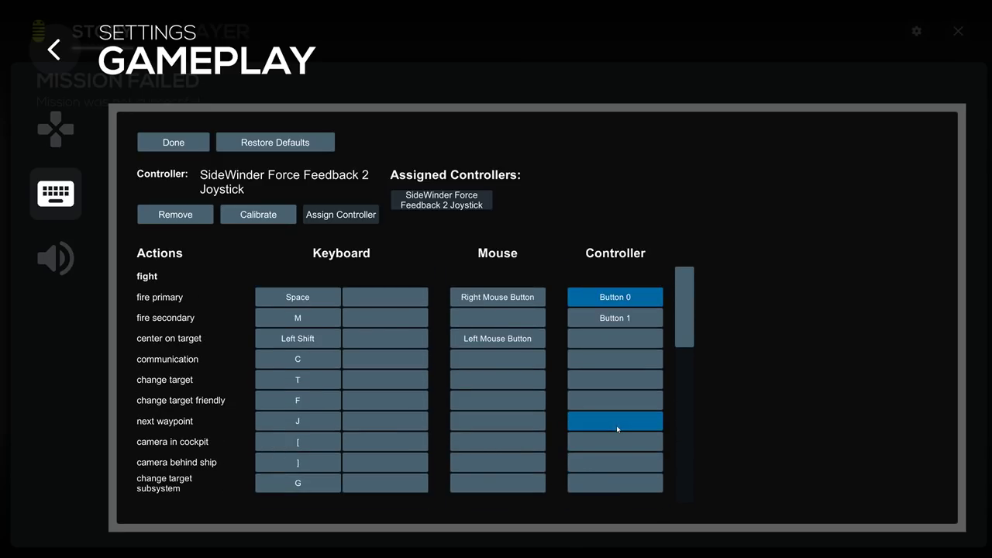
scroll(down, 3)
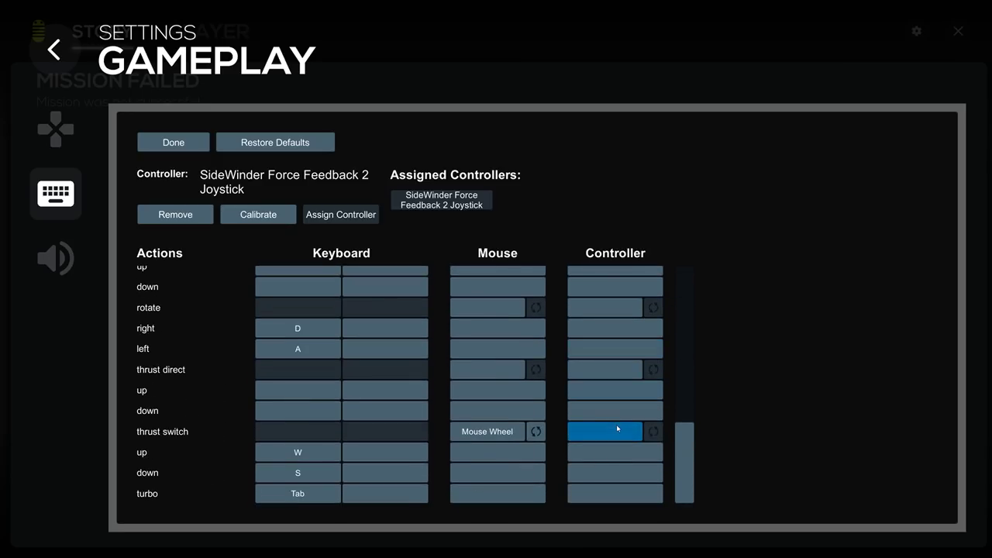
click(614, 452)
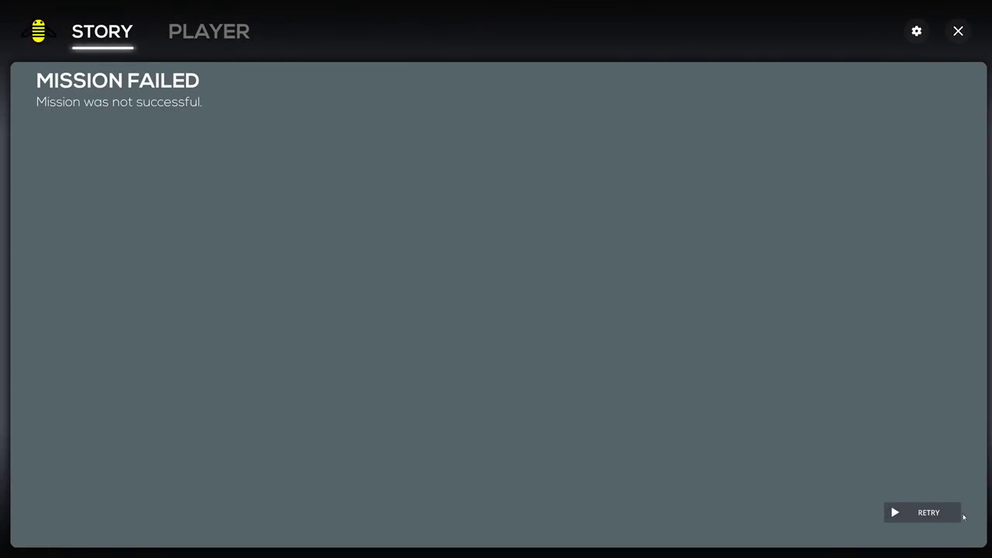
Retry First flight out from the Mission Failed screen and launch it again.
click(928, 512)
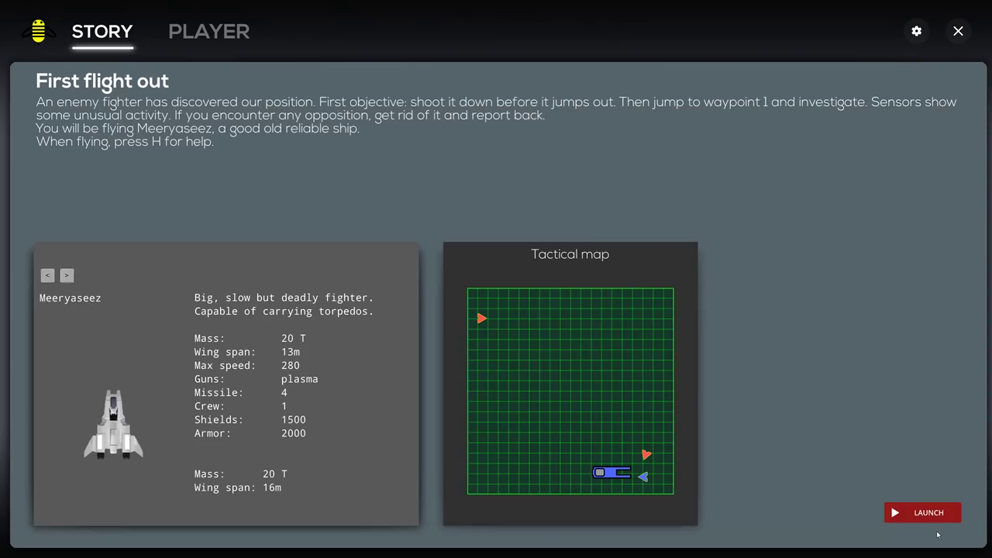
click(922, 512)
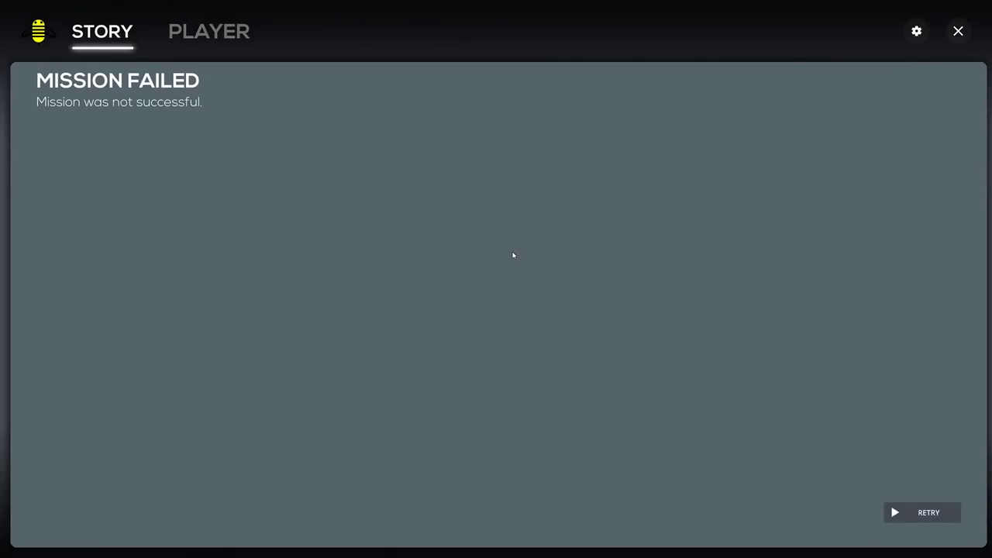
In gameplay controls, bind the change target Controller cell to joystick Button 2.
click(916, 31)
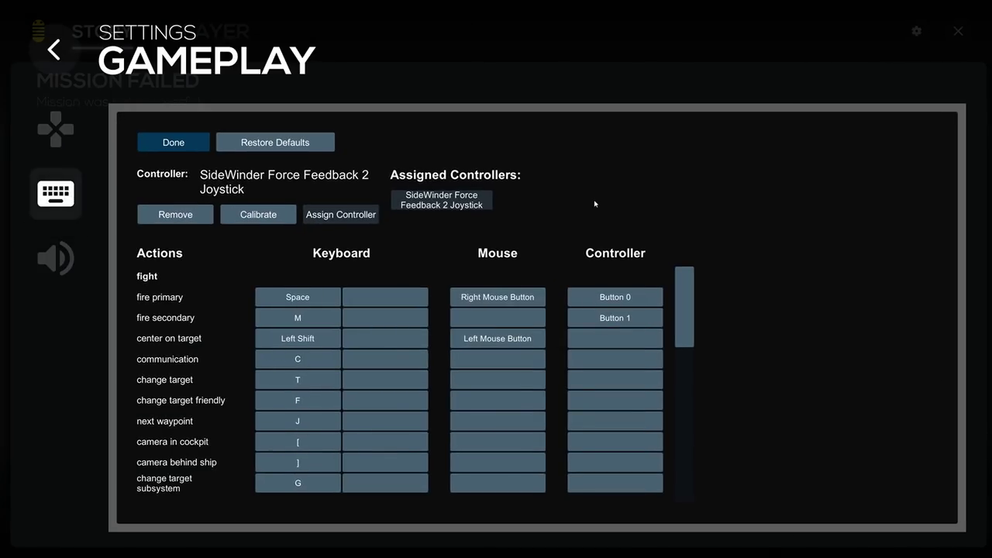
scroll(down, 3)
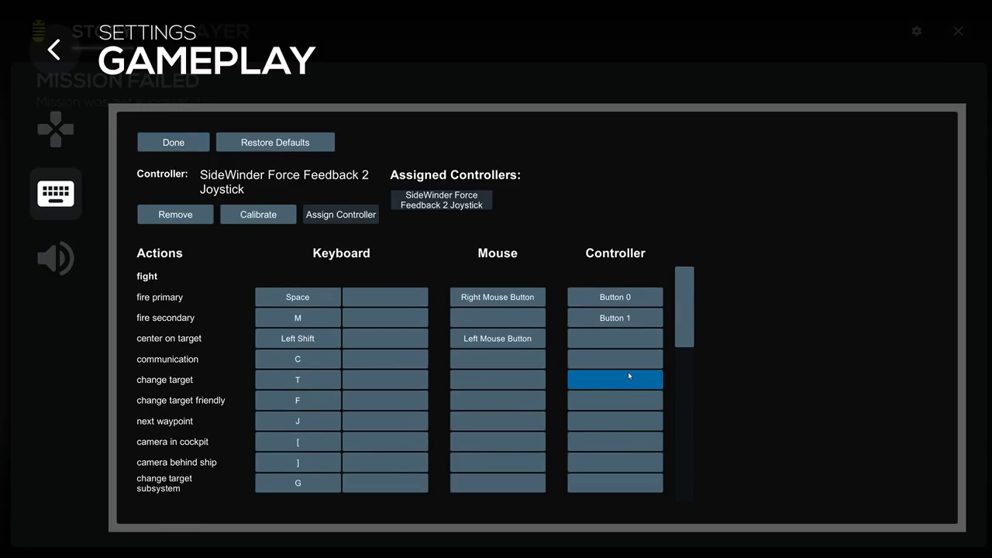
click(614, 378)
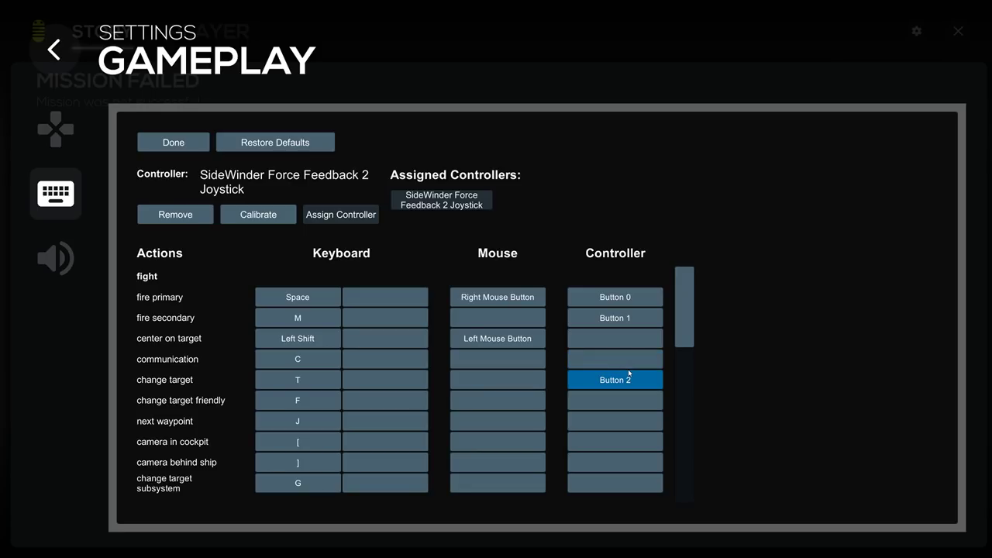
mouse_move(173, 142)
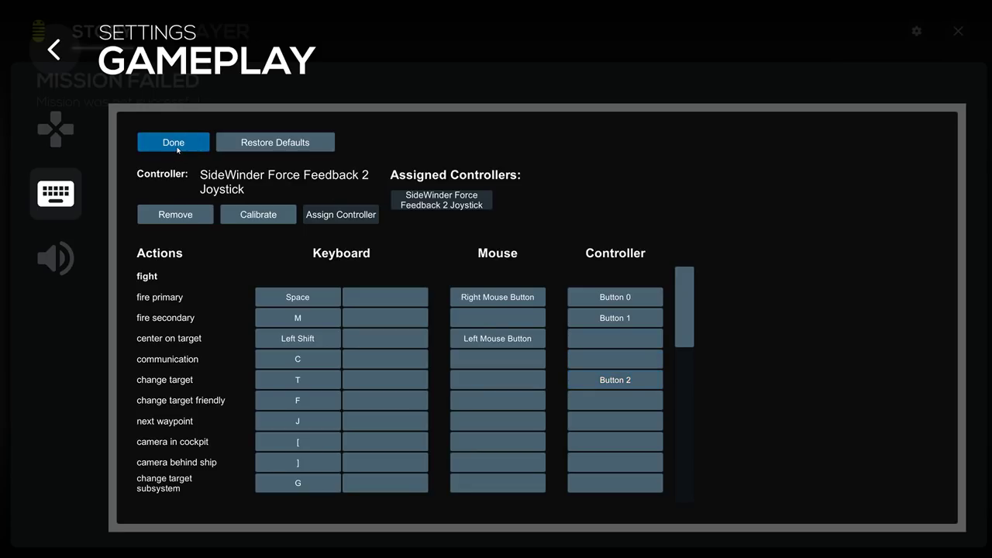
Close settings with Done and continue from the hangar to the First flight out briefing.
click(173, 141)
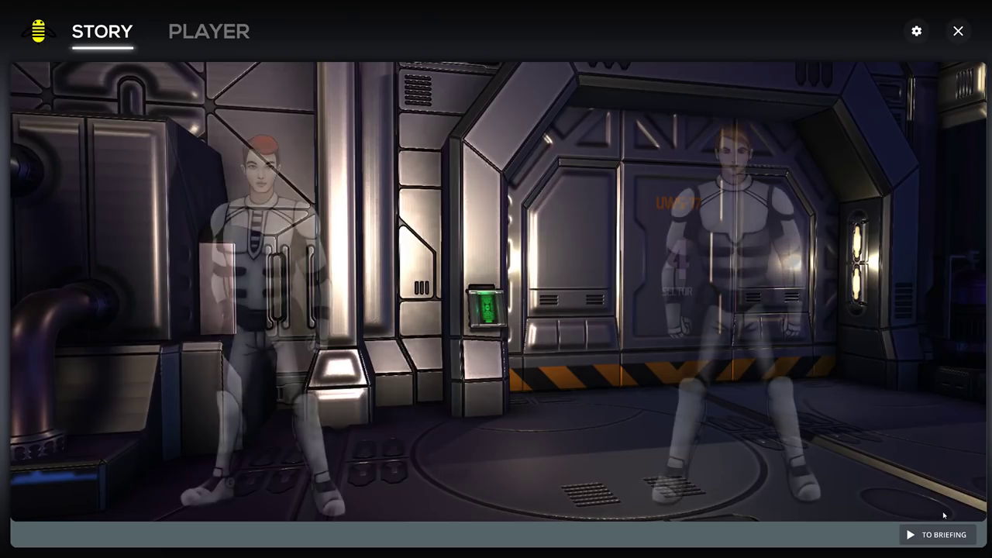
click(944, 535)
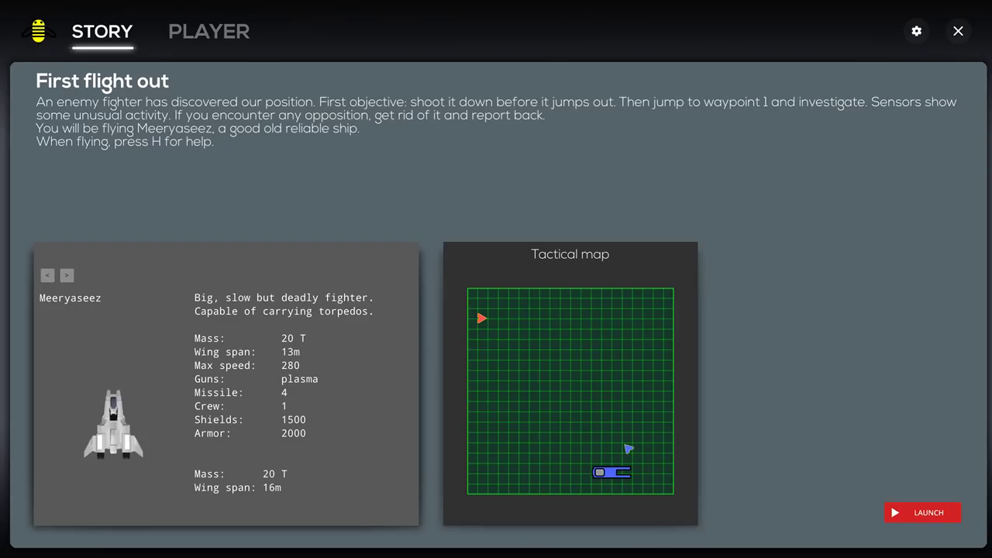
Launch First flight out, fly it, and jump to the next waypoint with J.
click(921, 512)
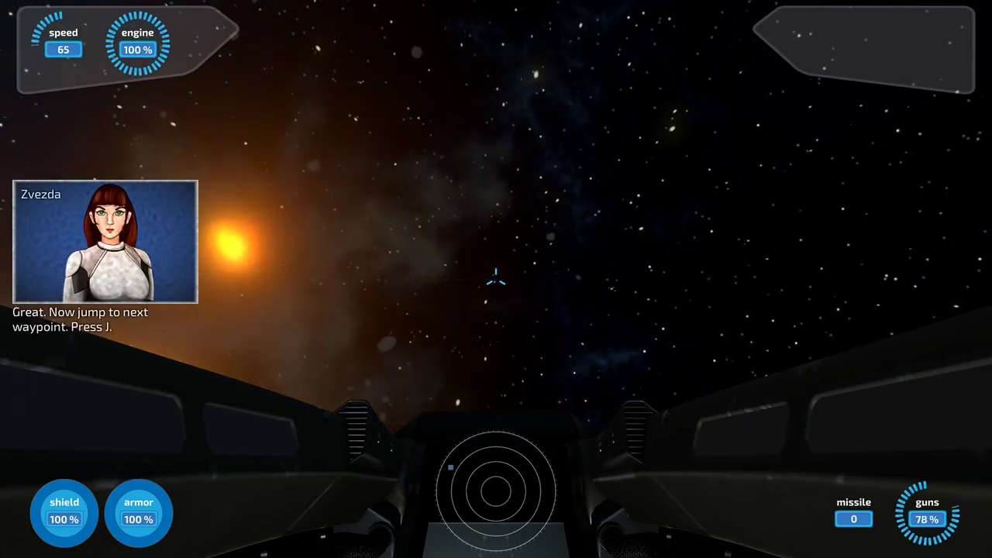
key(j)
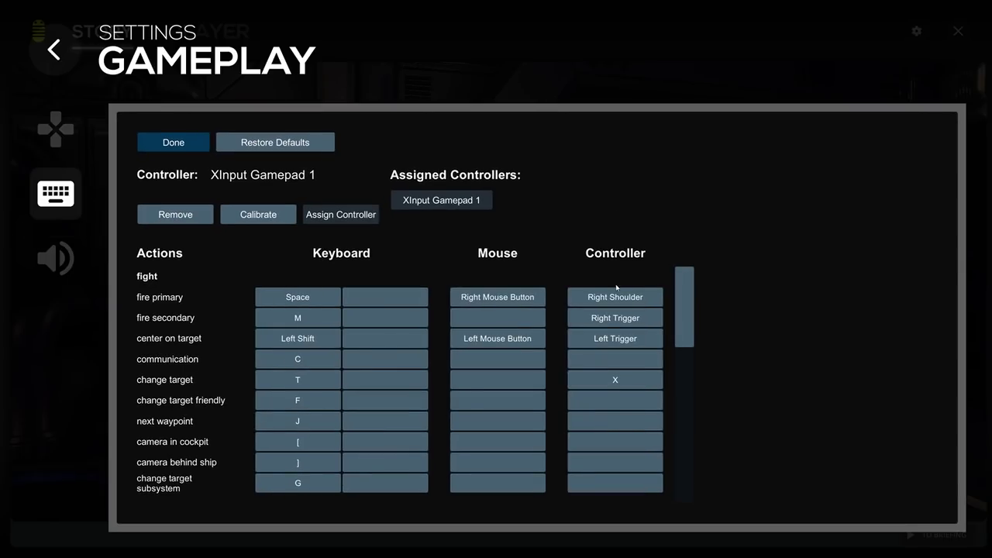
Select a Controller binding cell in the XInput Gamepad 1 gameplay controls.
click(615, 379)
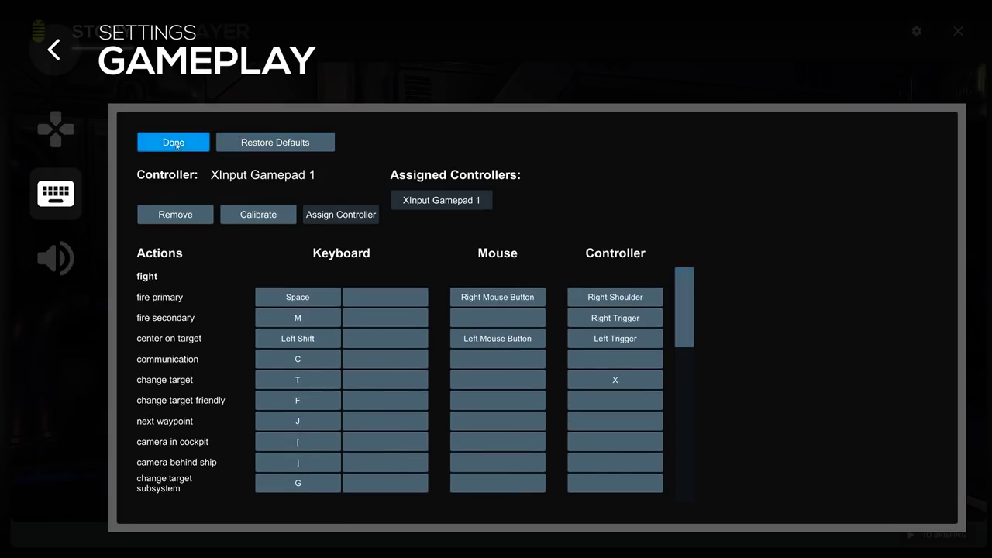
Close the controls settings and relaunch First flight out, flying until it fails.
click(173, 142)
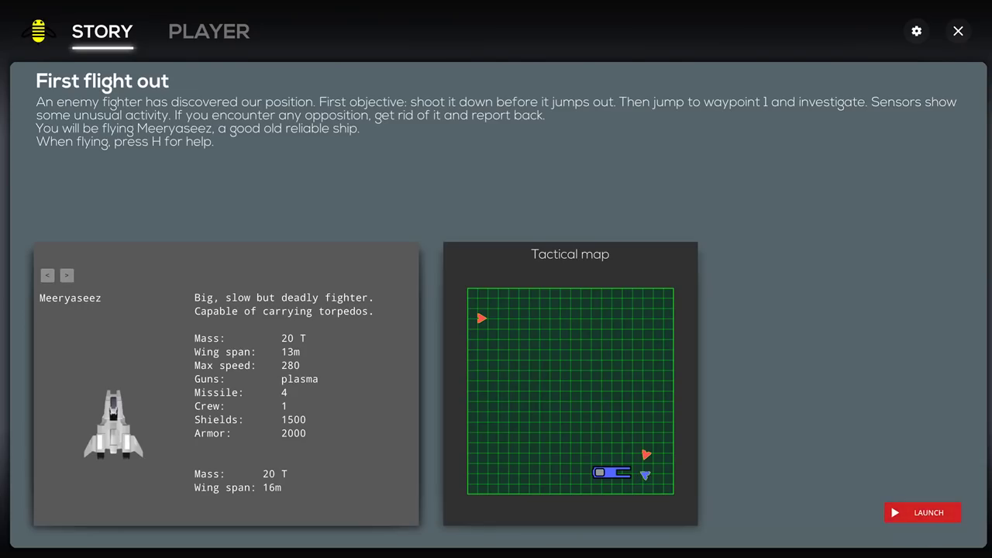
click(921, 512)
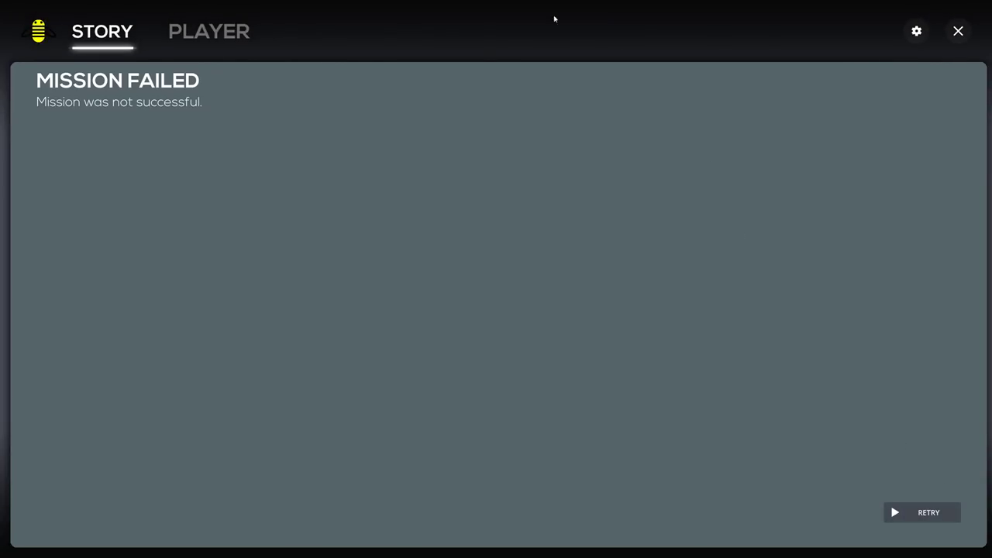
Show the player info page, then answer NO to the exit confirmation.
click(208, 31)
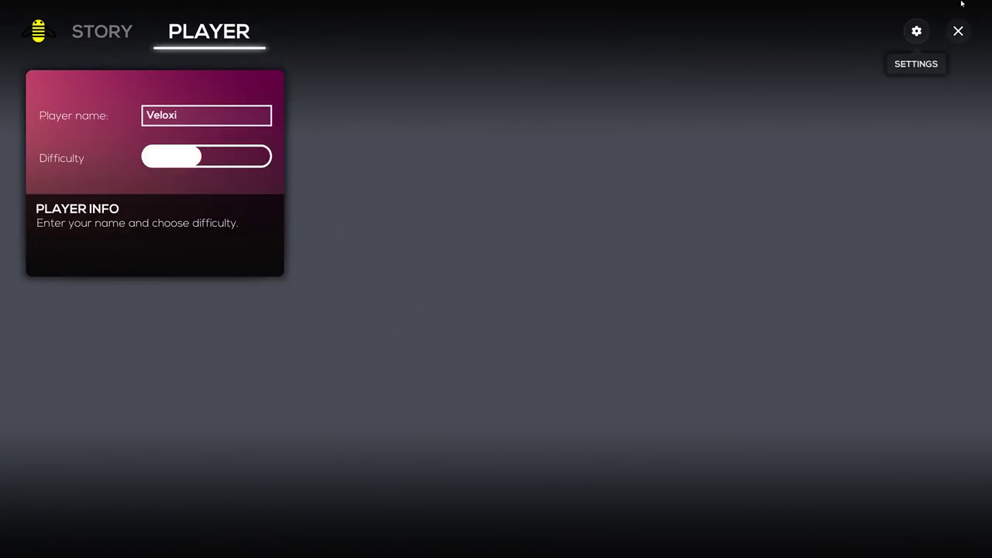
click(957, 31)
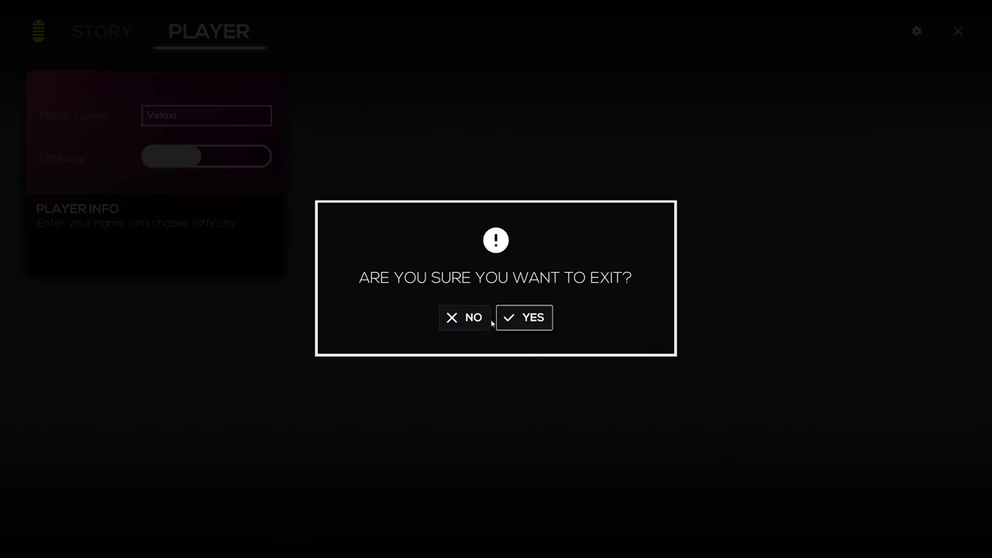
click(464, 317)
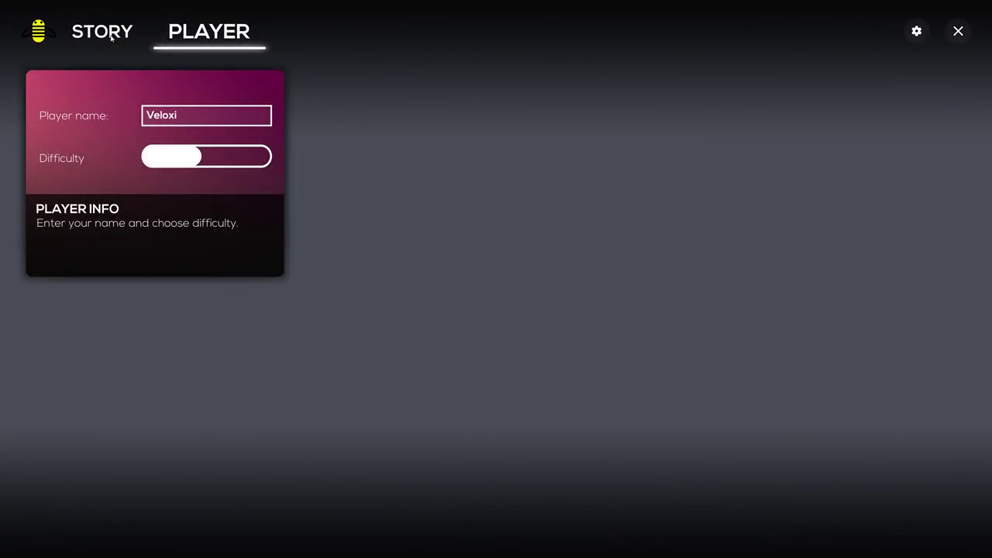
Go from the hangar to the First flight out briefing and launch another attempt.
click(102, 31)
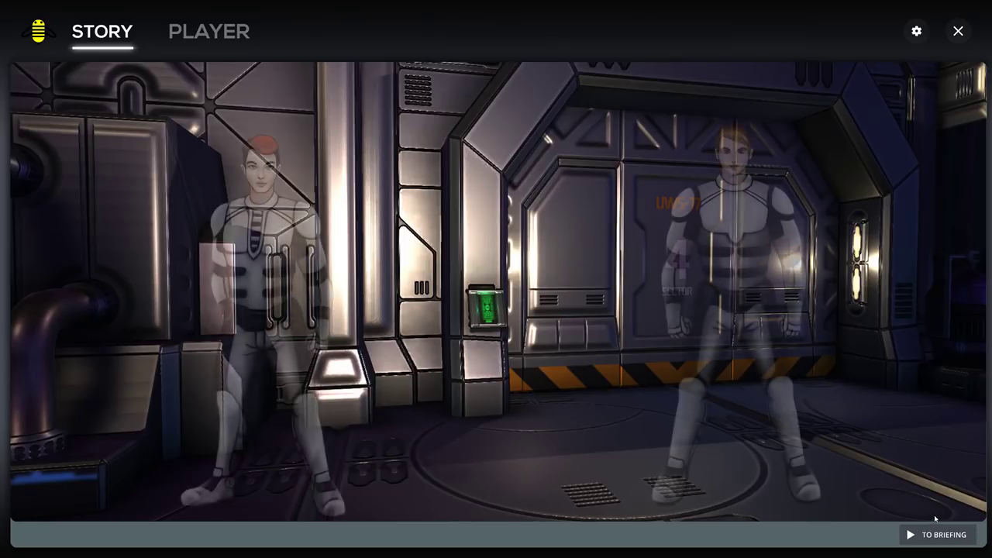
click(943, 534)
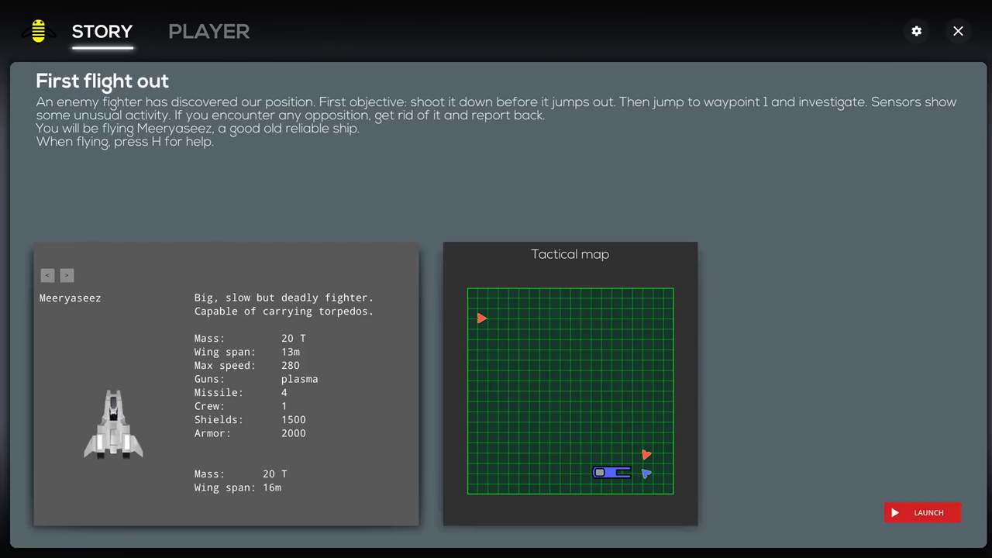
click(921, 512)
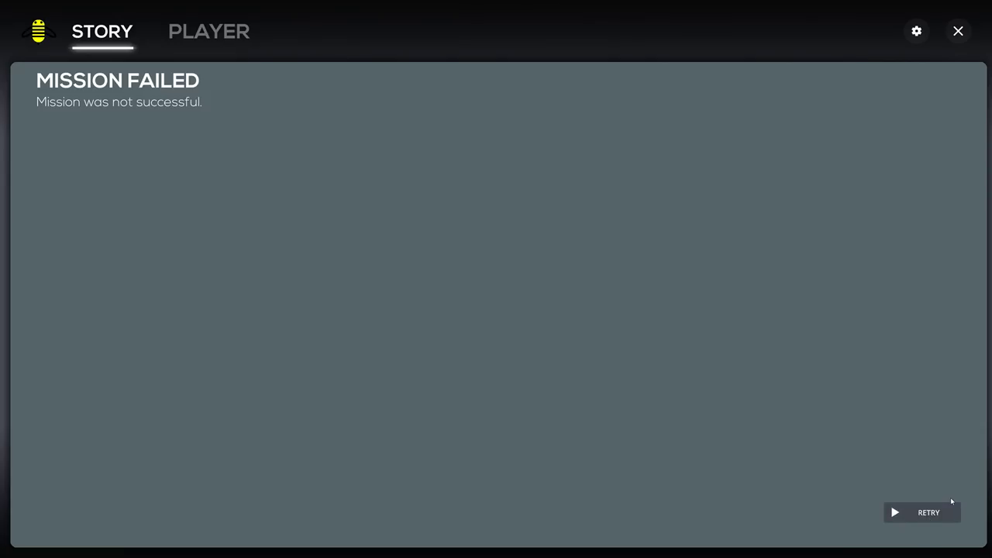
Retry, drag the Difficulty slider to its minimum, and return to the First flight out briefing.
click(927, 512)
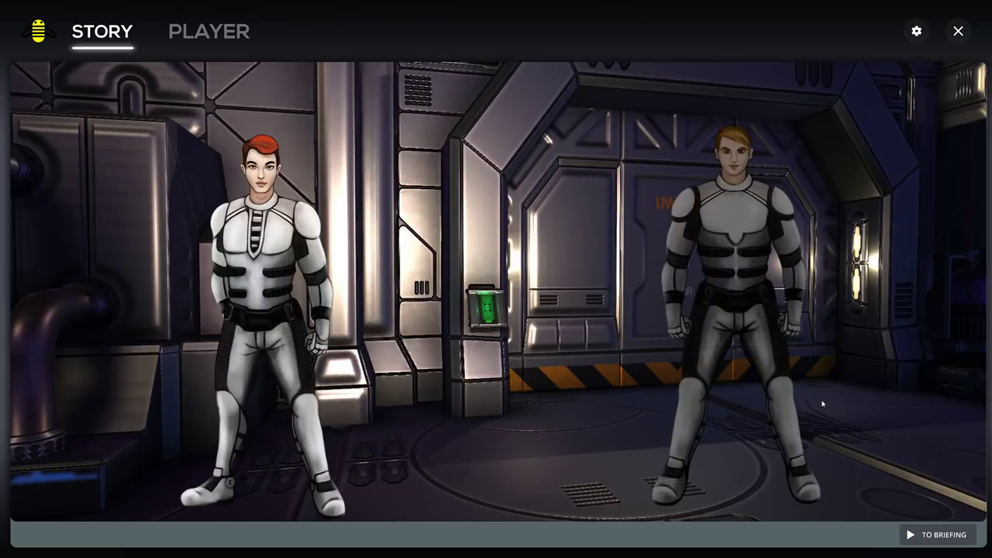
click(208, 31)
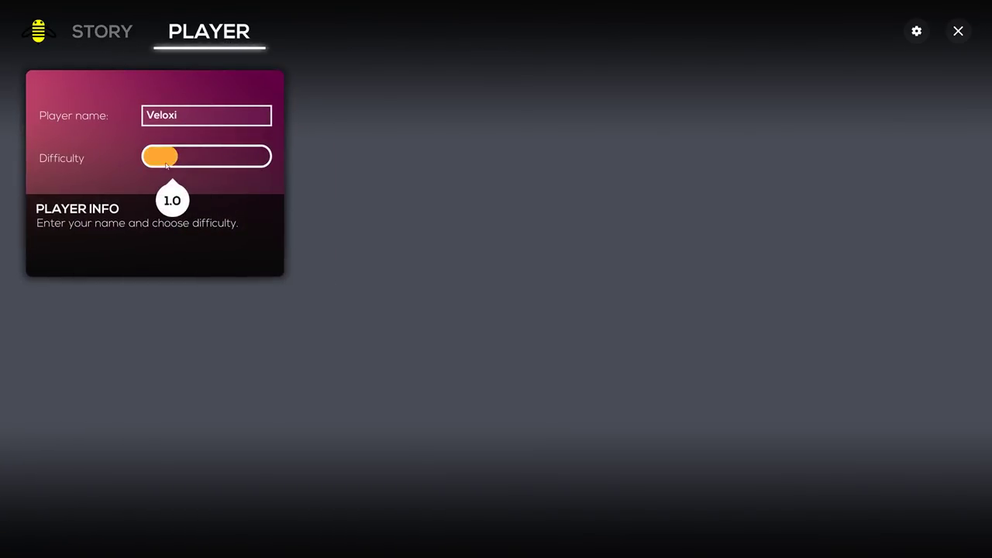
drag(163, 156, 147, 156)
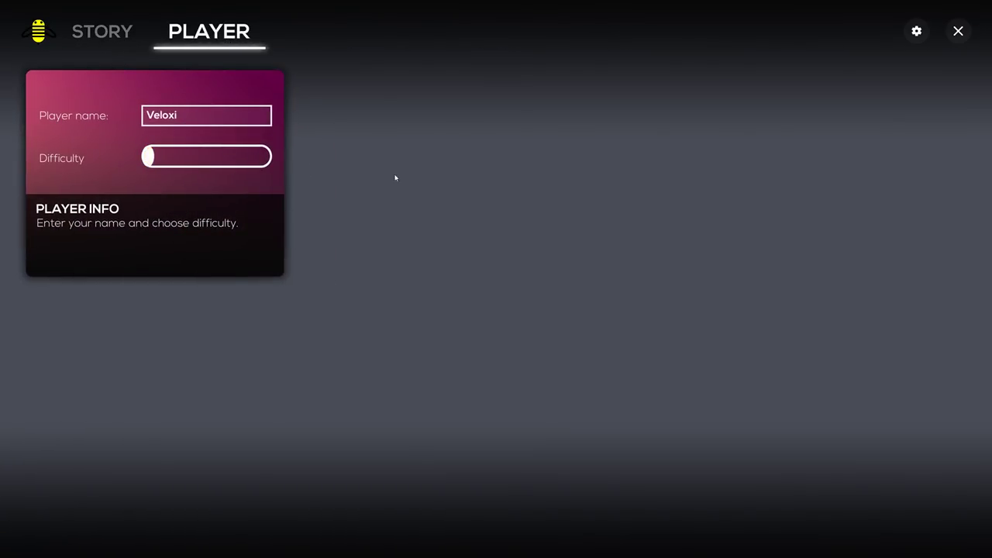
mouse_move(856, 107)
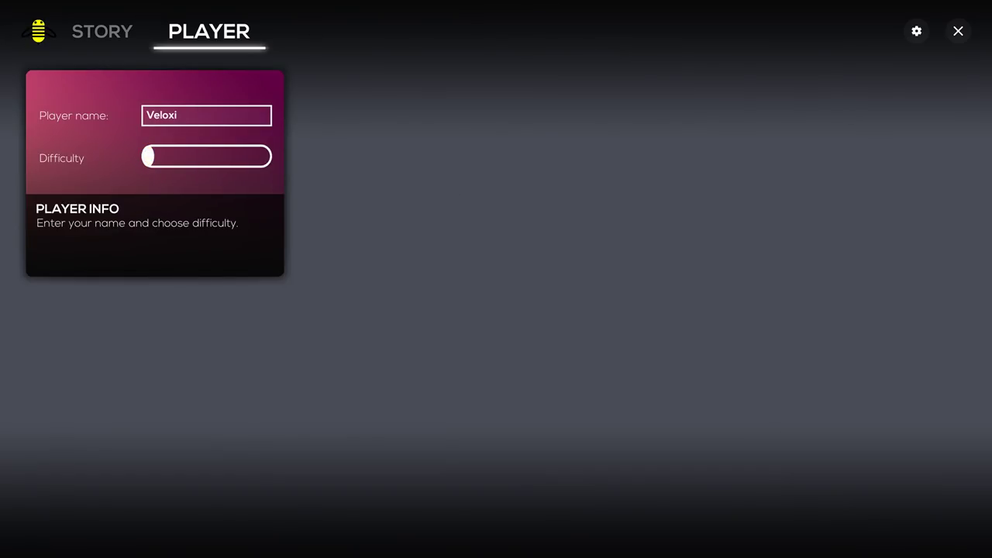
click(102, 31)
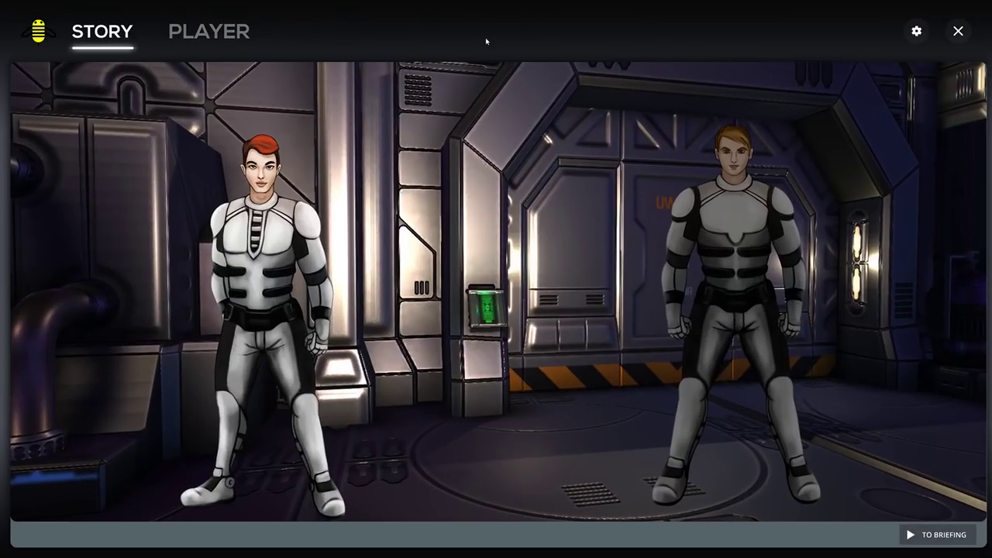
mouse_move(856, 204)
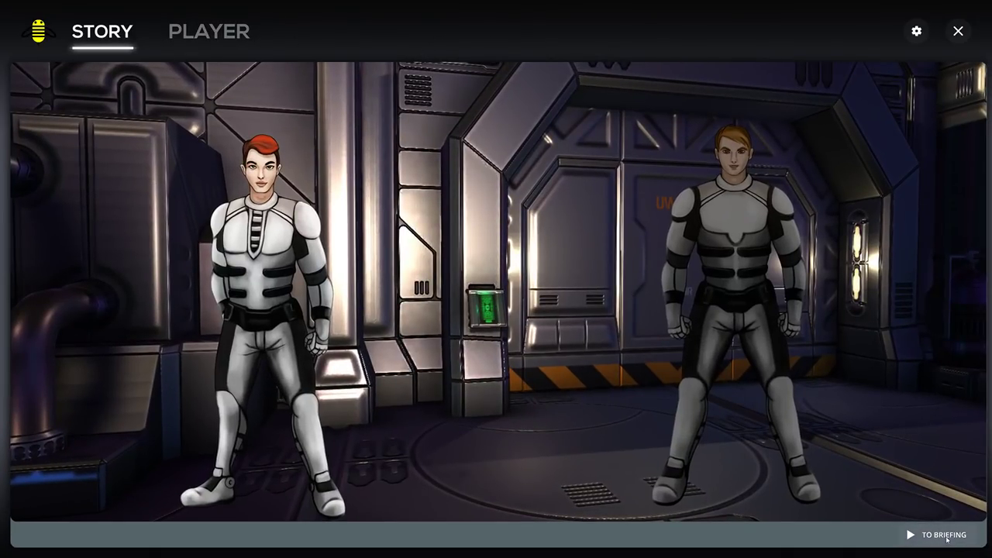
click(943, 534)
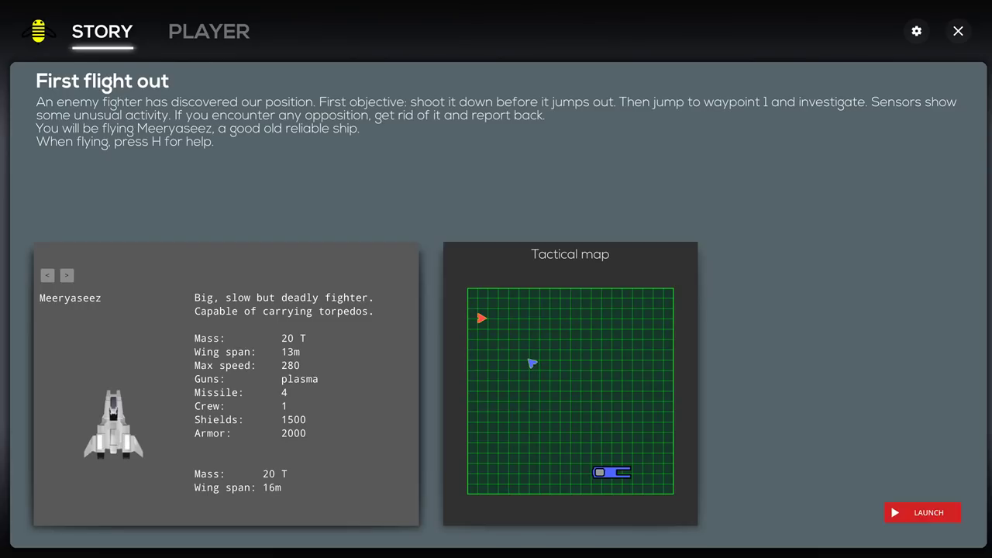
Launch the mission and fire on the enemy fighter until it is destroyed.
click(922, 513)
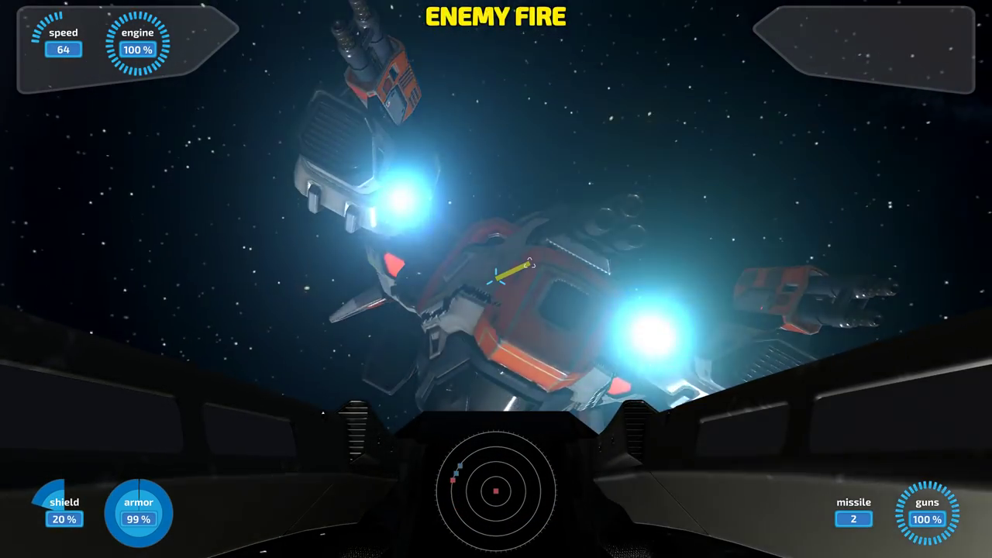
click(496, 279)
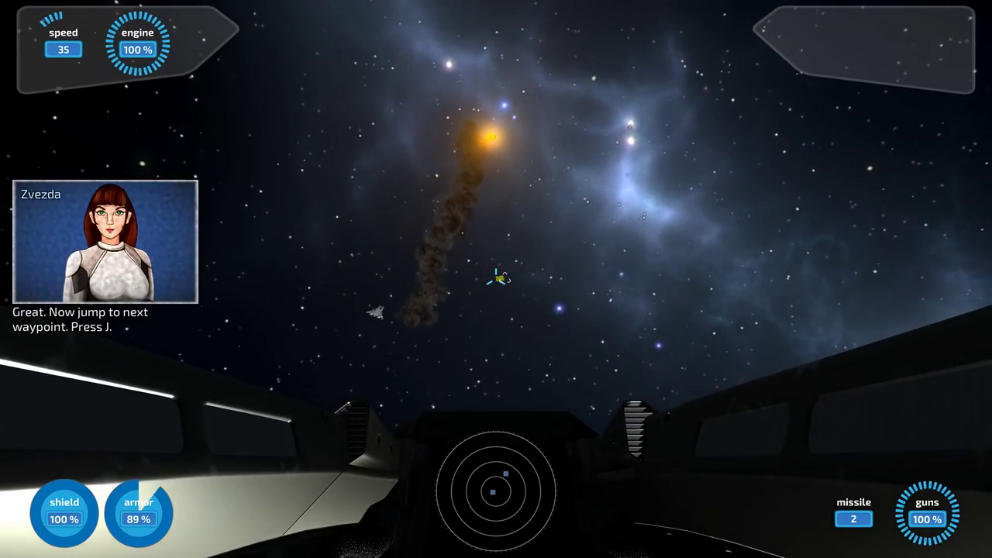
key(j)
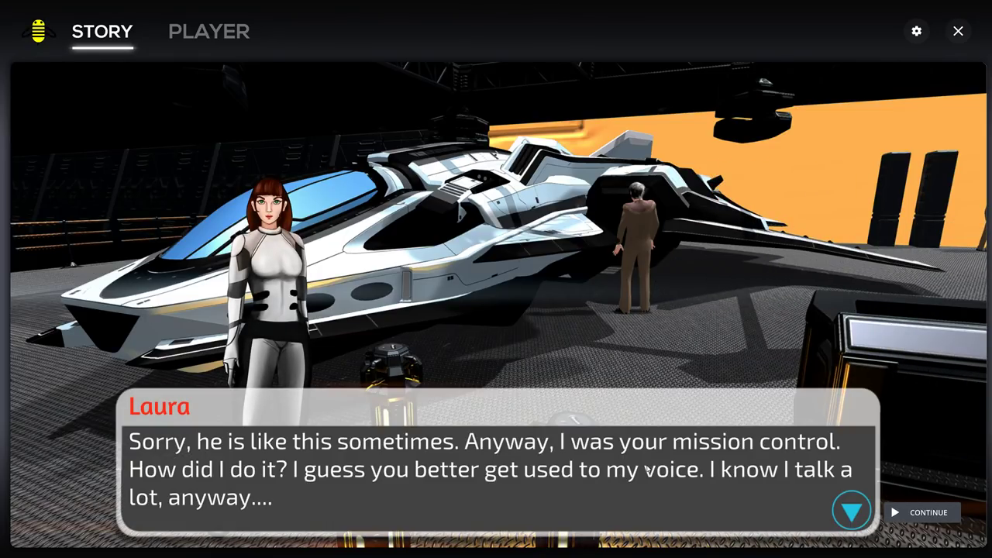
Advance past Laura's apology line to leave the hangar scene without dialogue.
click(851, 510)
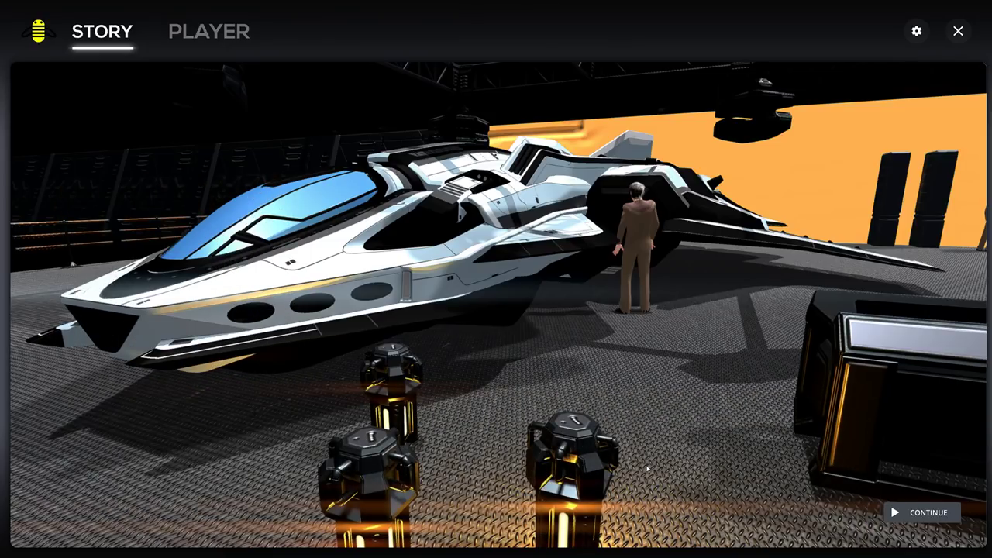